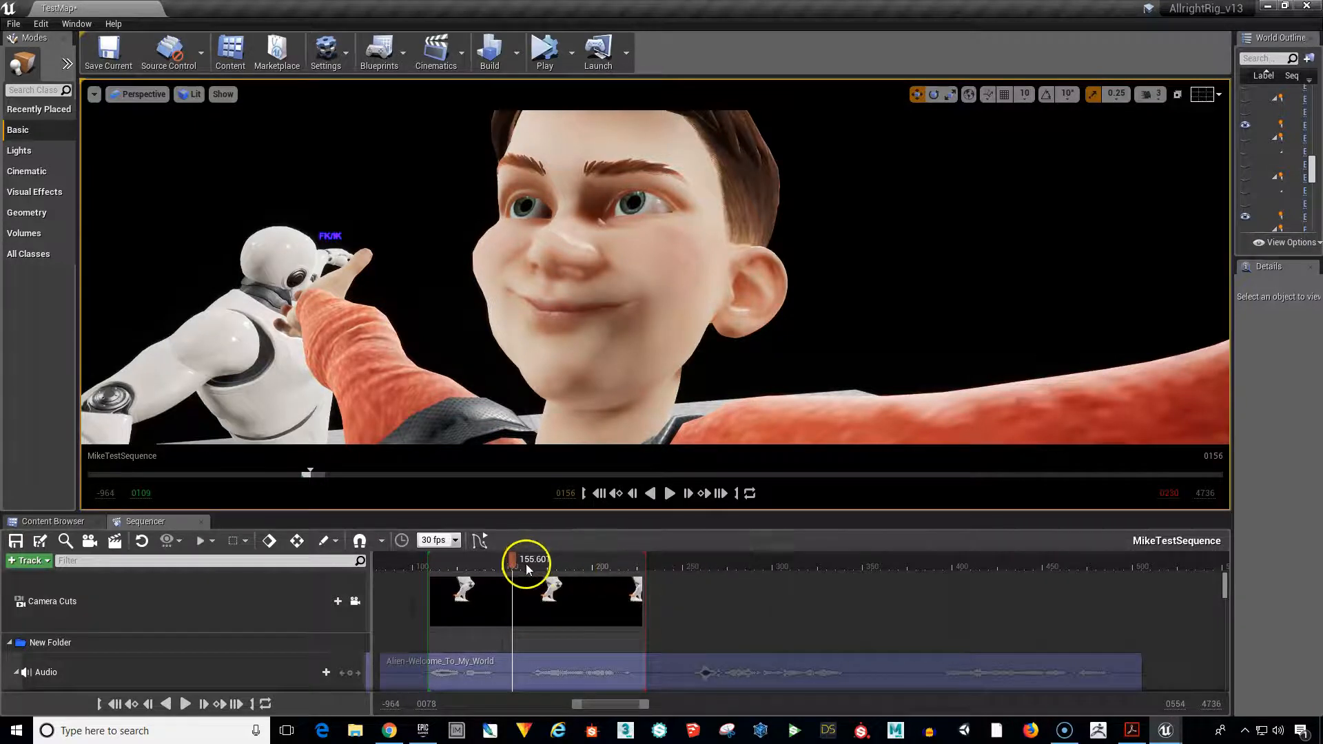
Scrub and play MikeTestSequence to check the jawCtrl mouth keyframes against the dialogue audio.
{"action": "left_click_drag", "start_coordinate": [528, 559], "coordinate": [514, 559]}
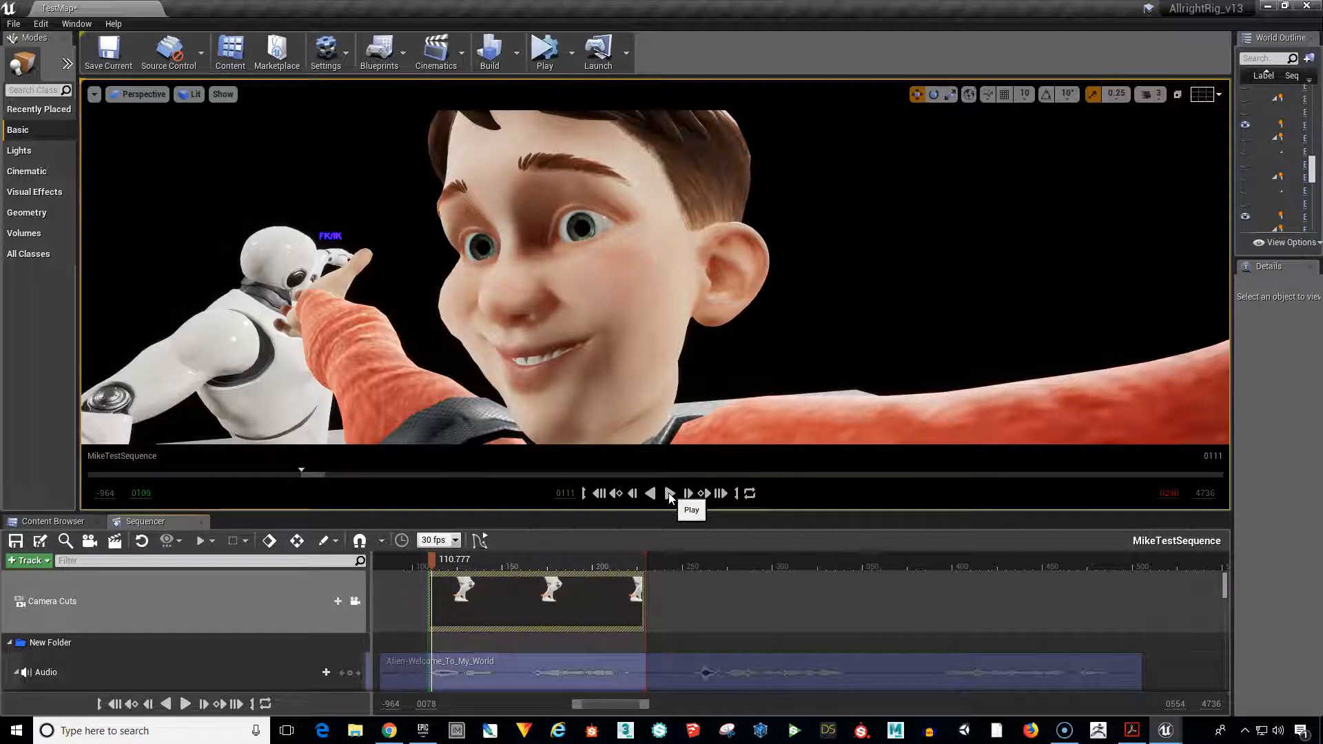
{"action": "left_click", "coordinate": [669, 494]}
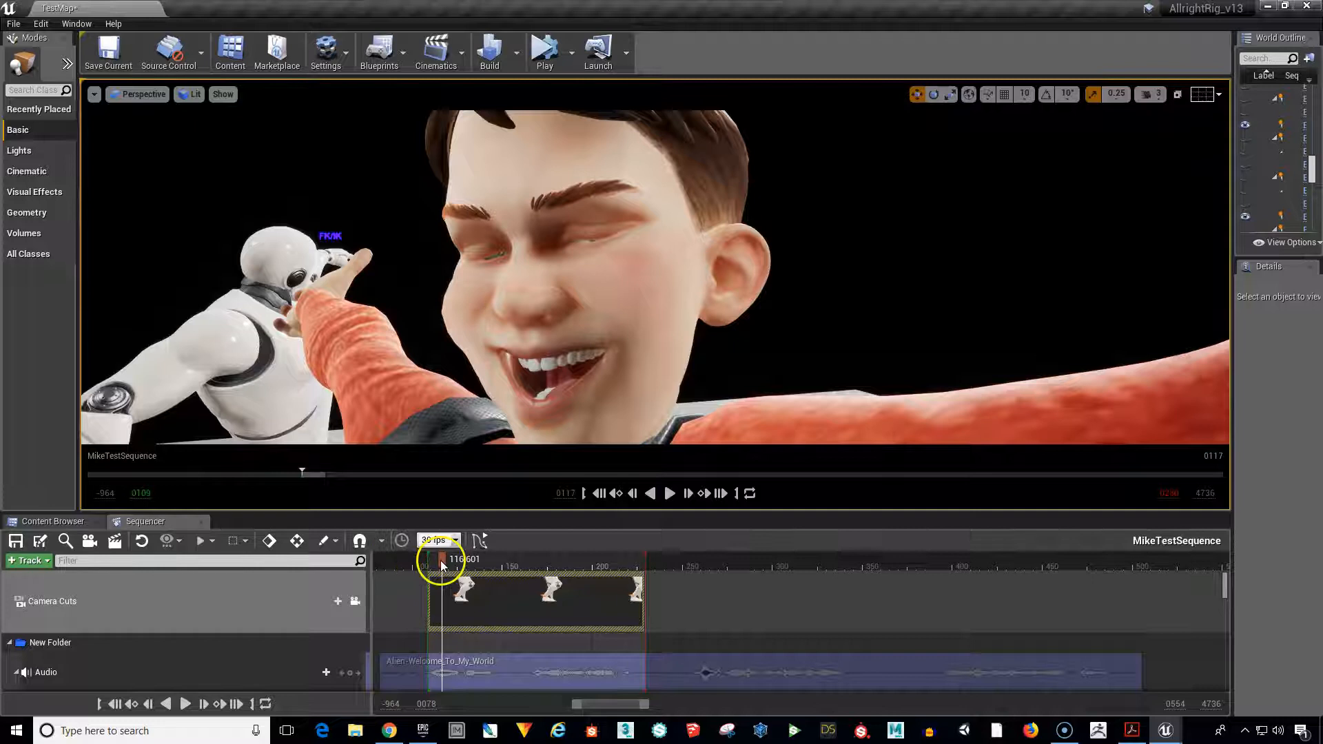
{"action": "left_click_drag", "start_coordinate": [438, 559], "coordinate": [506, 560]}
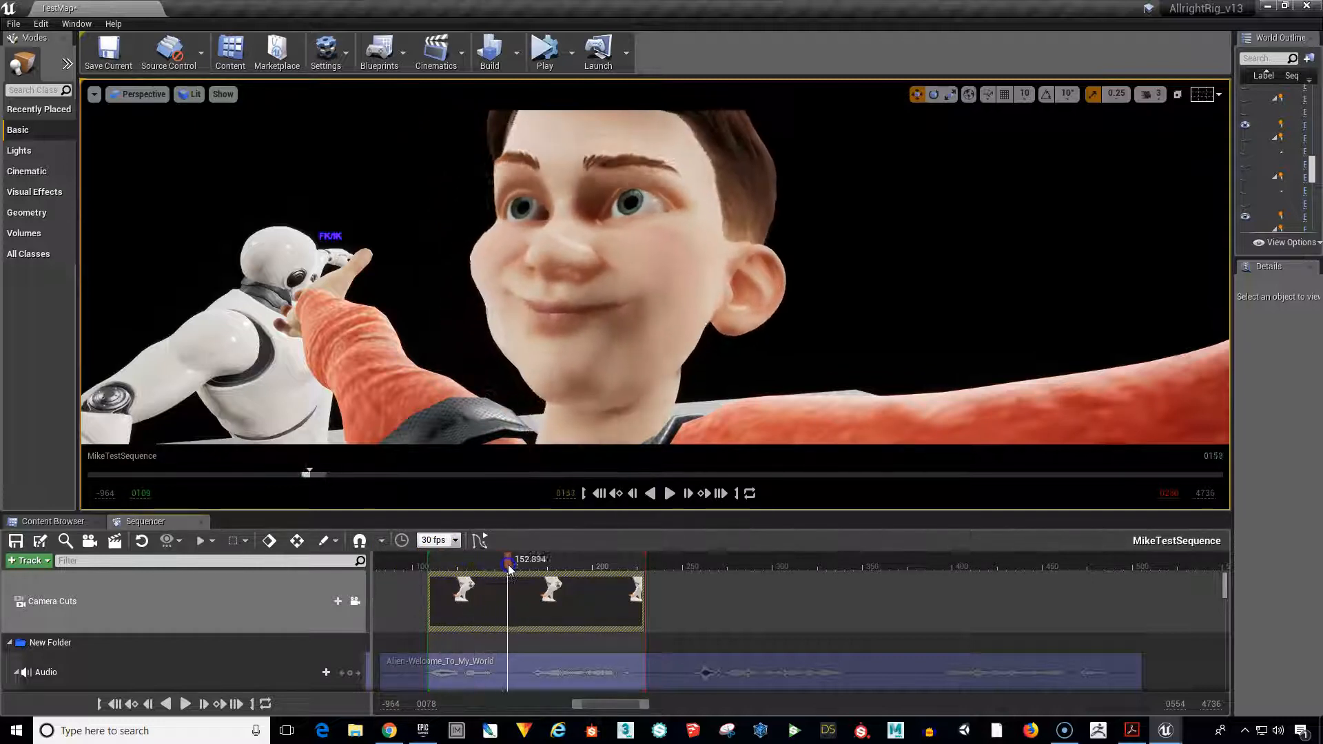
{"action": "left_click_drag", "start_coordinate": [509, 567], "coordinate": [498, 566]}
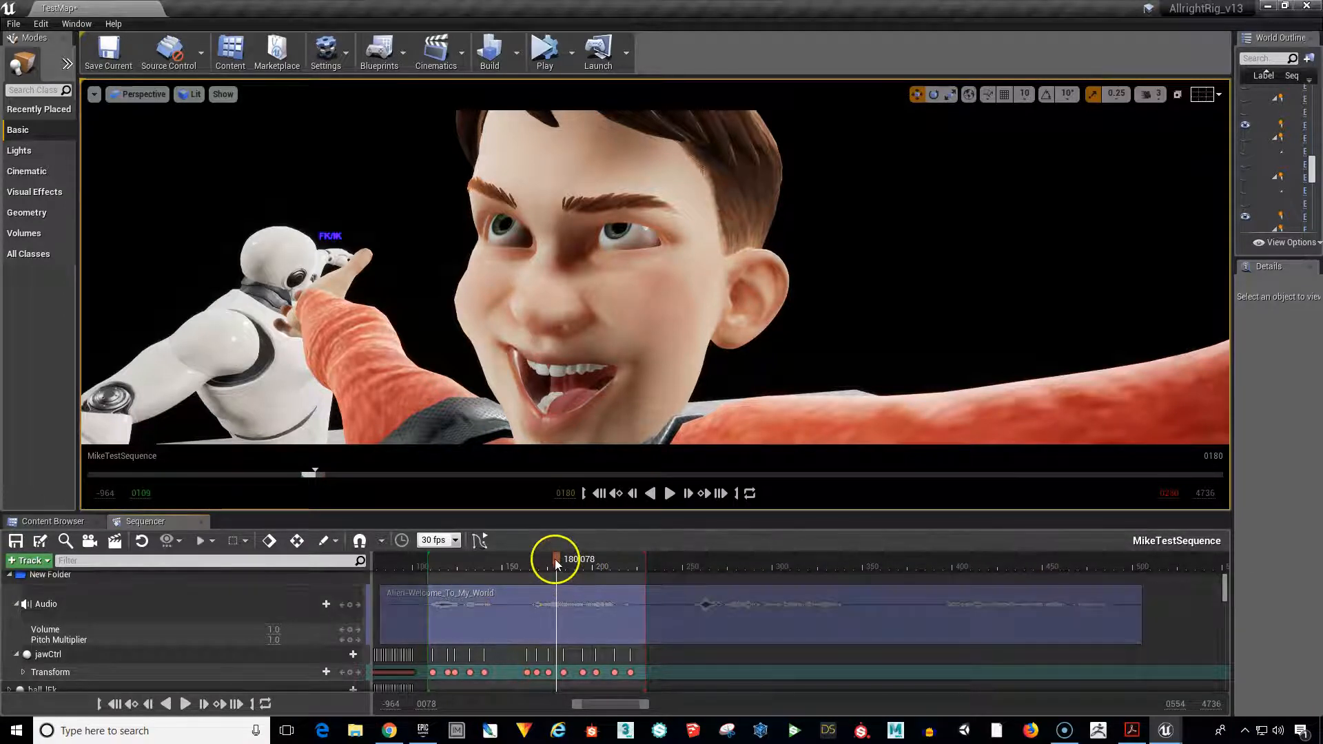
Select the jawCtrl Transform track after scrubbing ahead through the jaw keyframes.
{"action": "left_click_drag", "start_coordinate": [555, 563], "coordinate": [593, 563]}
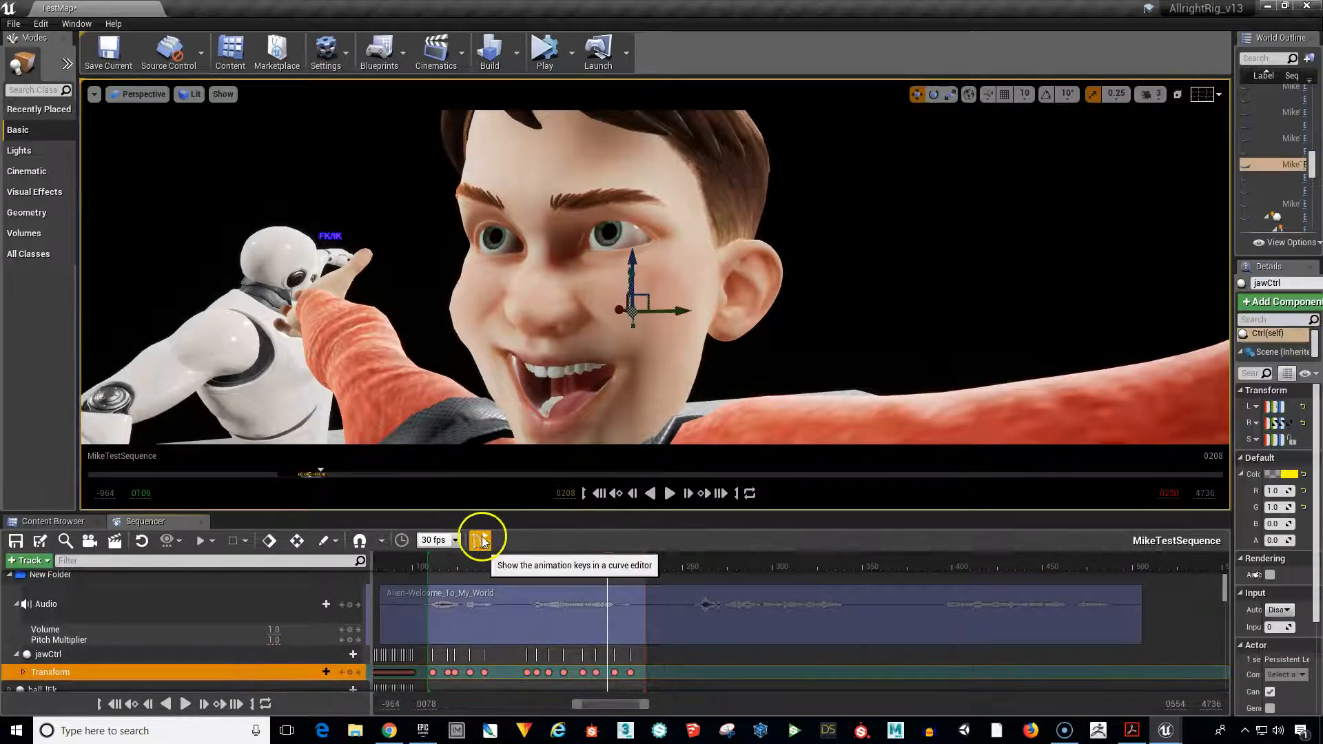
{"action": "left_click", "coordinate": [479, 541]}
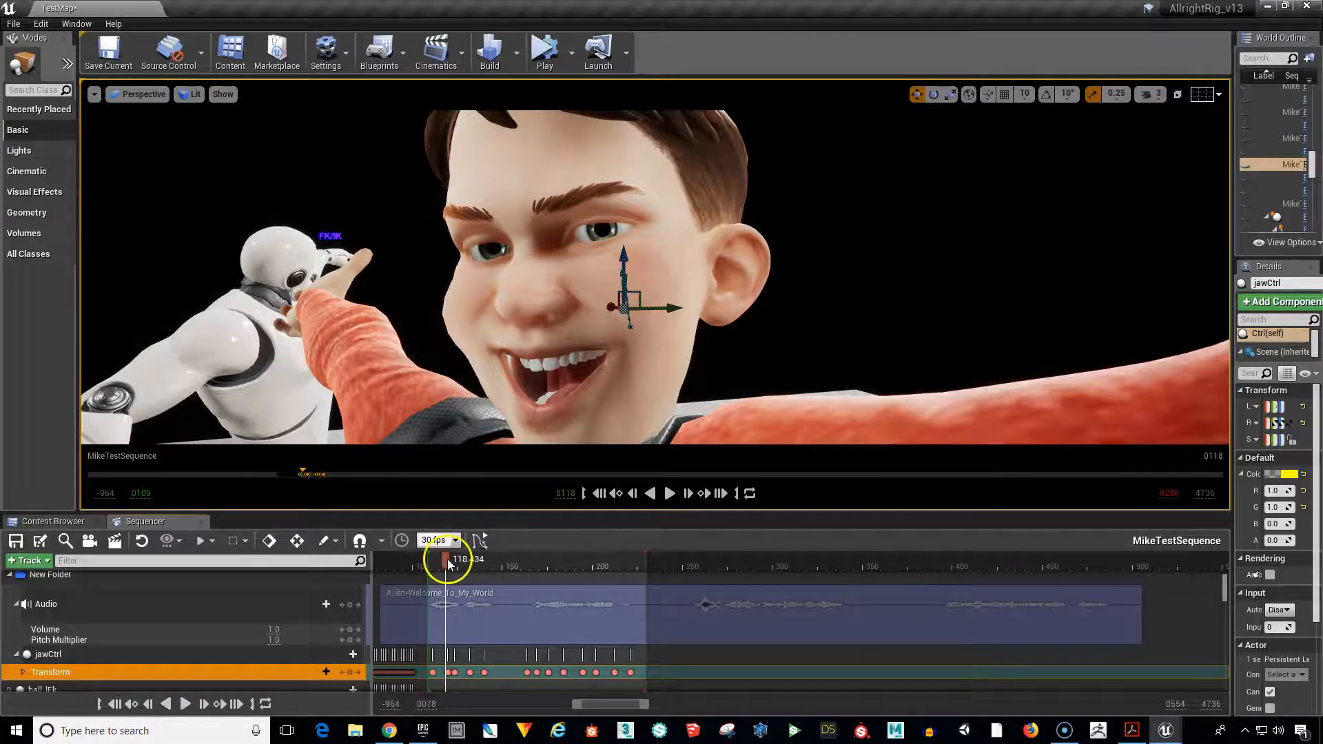
{"action": "left_click_drag", "start_coordinate": [445, 560], "coordinate": [532, 560]}
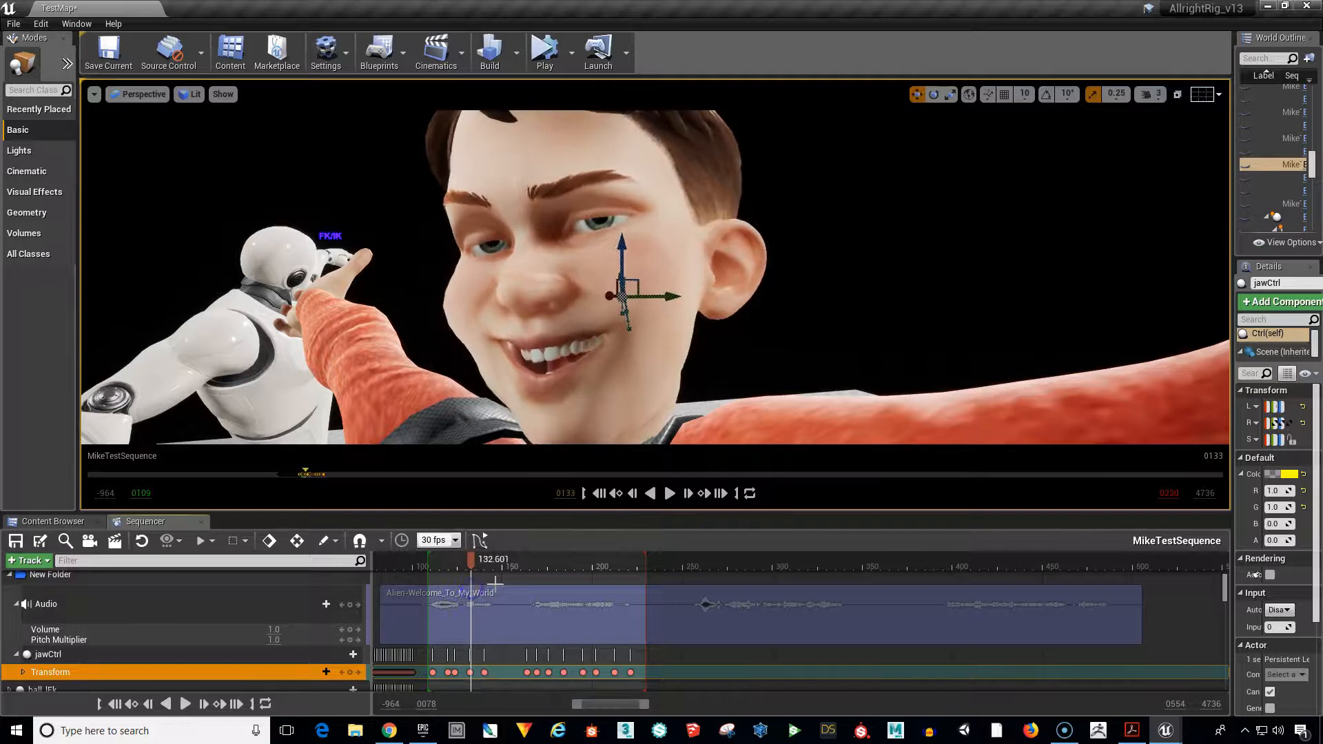
{"action": "left_click_drag", "start_coordinate": [471, 577], "coordinate": [441, 578]}
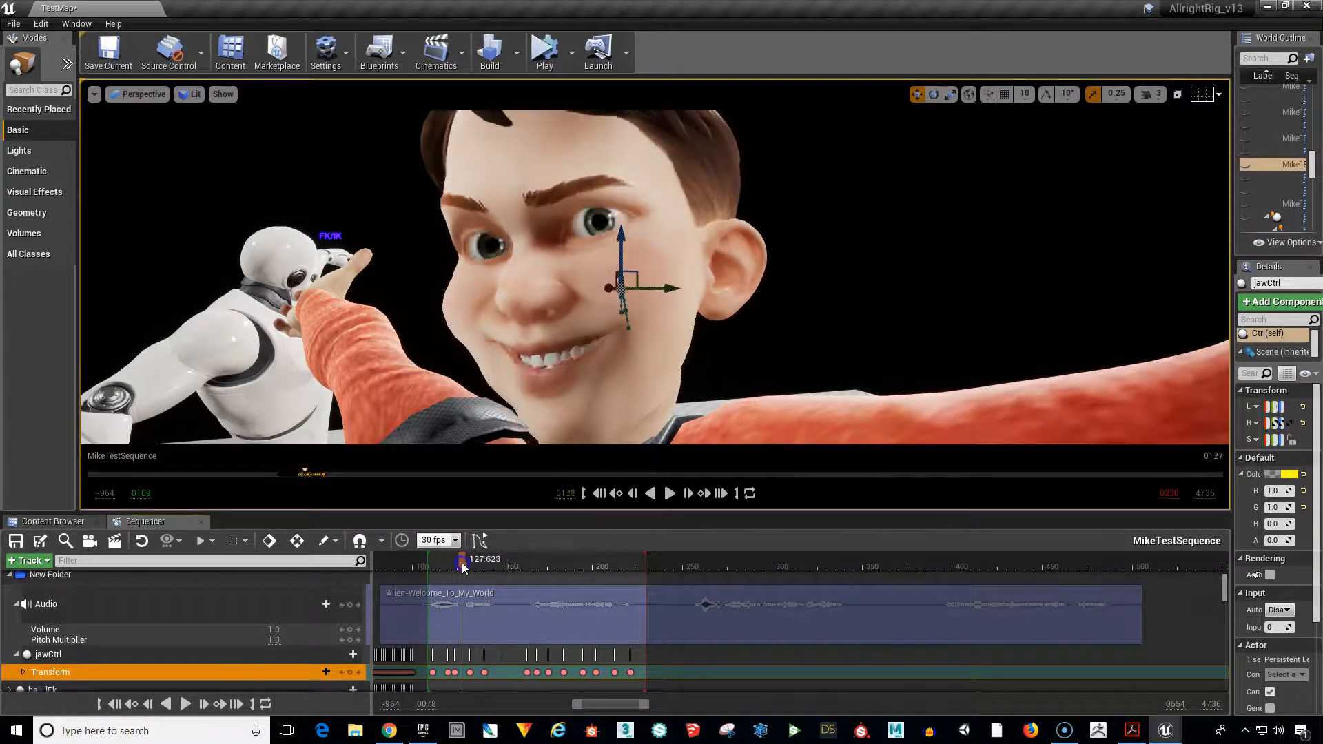
{"action": "left_click_drag", "start_coordinate": [461, 573], "coordinate": [494, 573]}
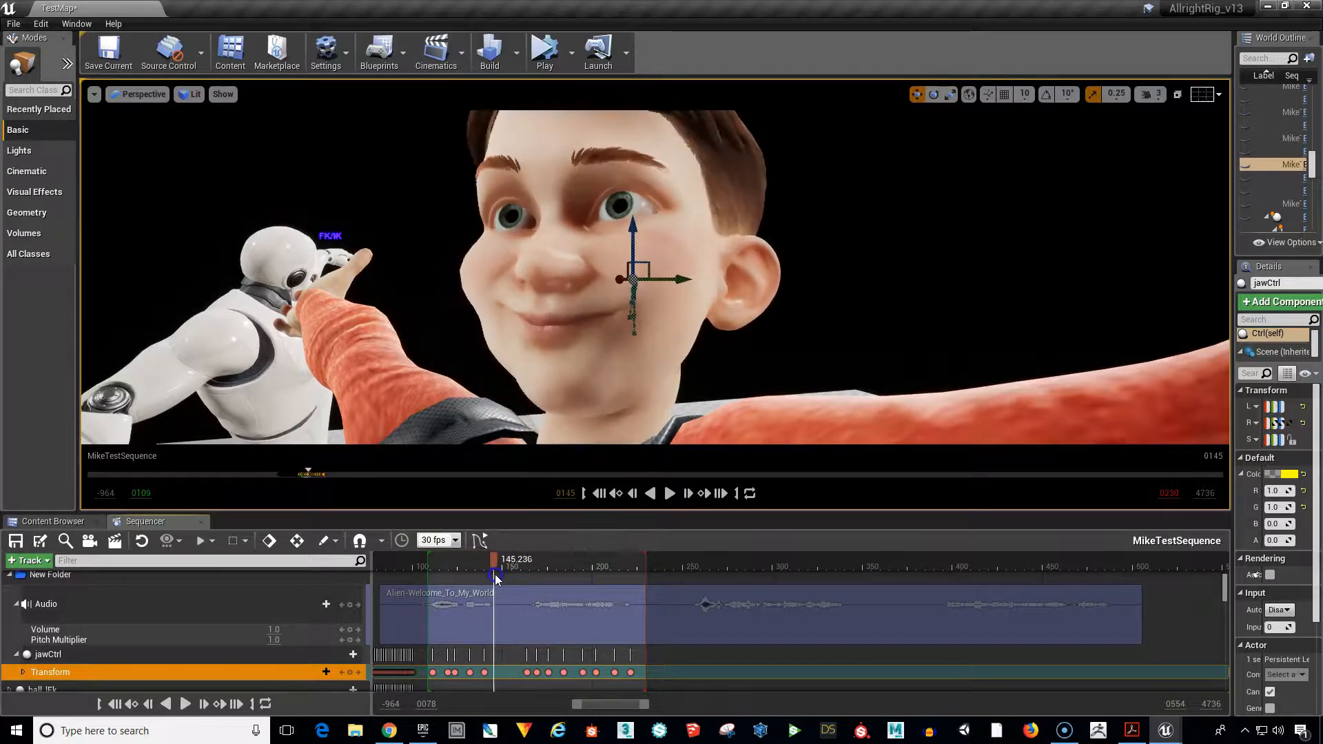
{"action": "left_click_drag", "start_coordinate": [496, 578], "coordinate": [490, 577]}
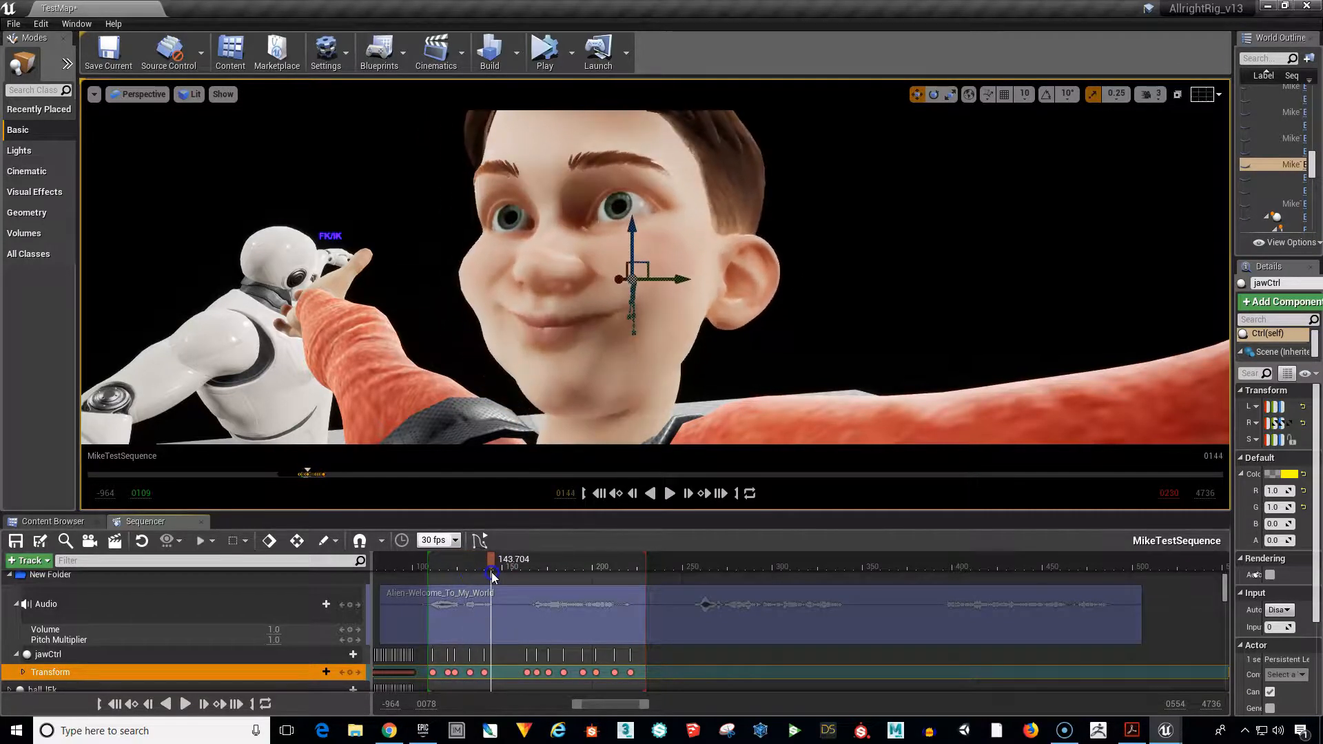
{"action": "left_click_drag", "start_coordinate": [492, 580], "coordinate": [450, 580]}
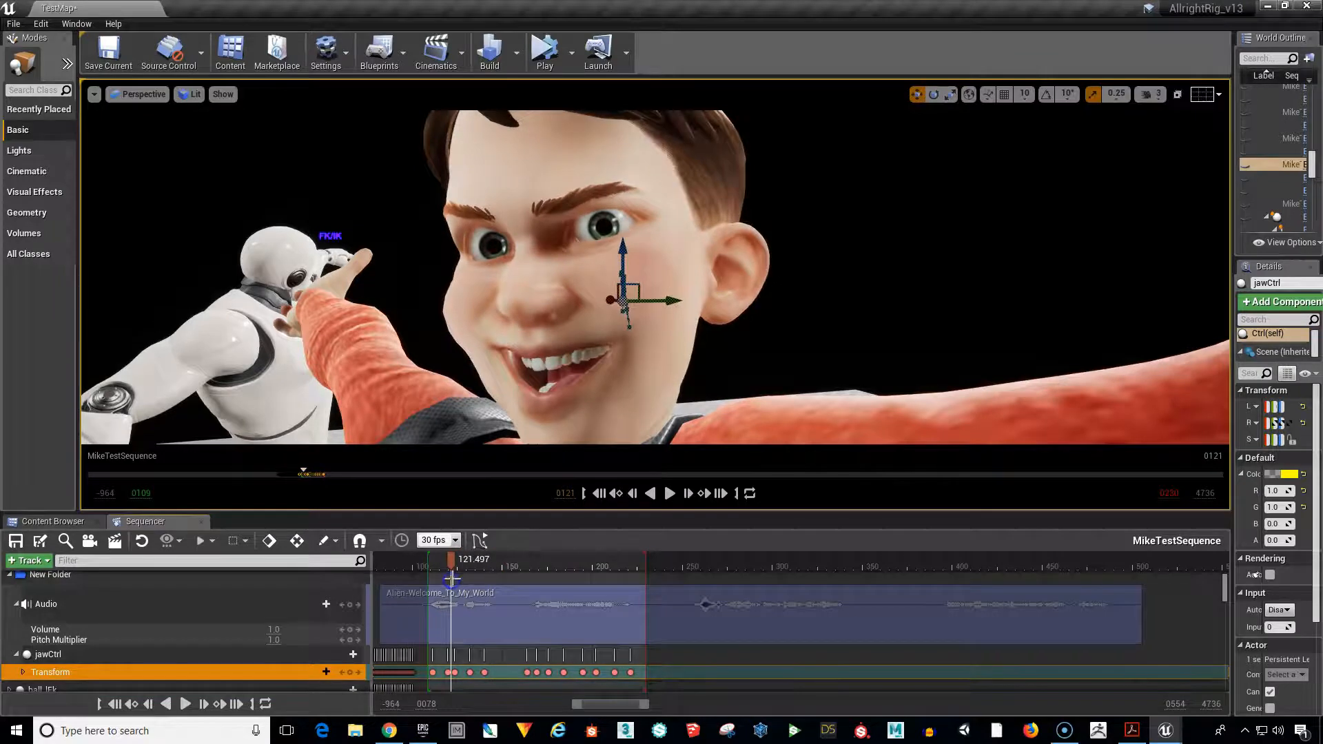